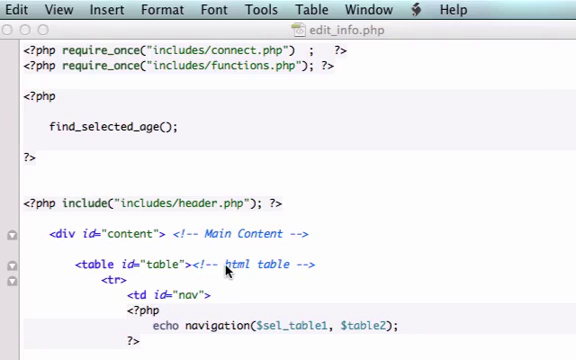
mouse_move(276, 166)
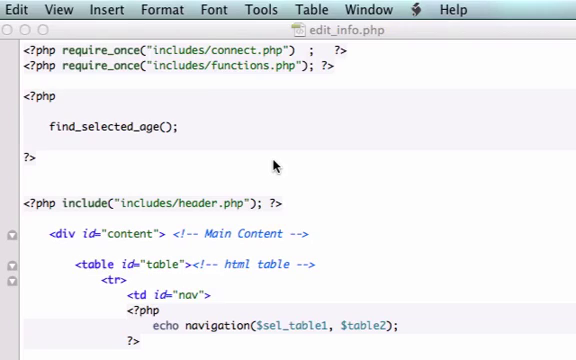
mouse_move(278, 164)
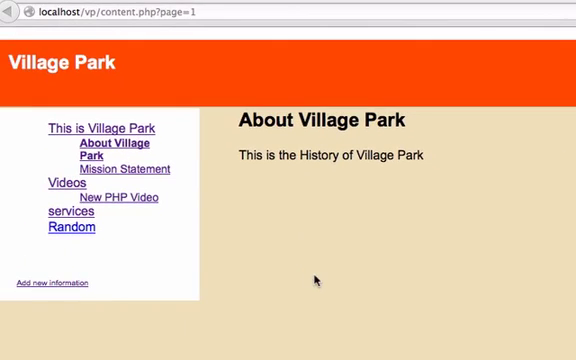
mouse_move(112, 146)
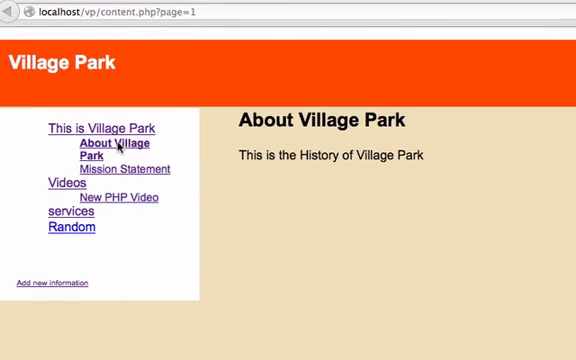
mouse_move(312, 180)
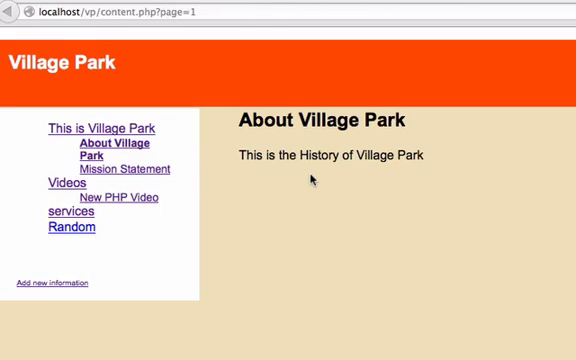
mouse_move(220, 152)
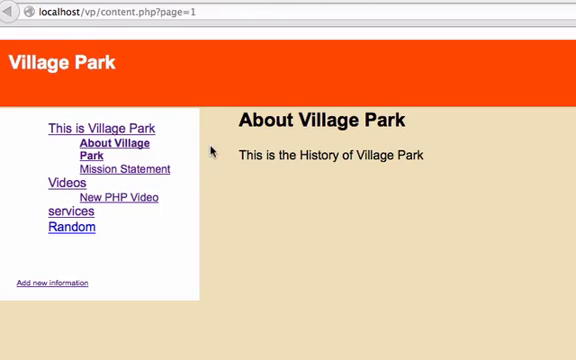
mouse_move(100, 156)
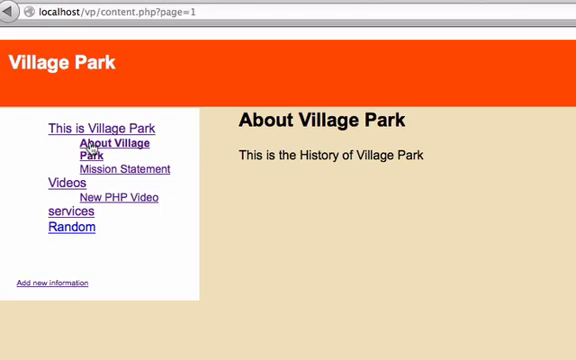
mouse_move(312, 160)
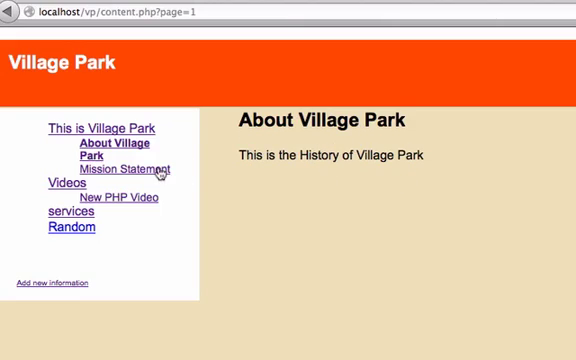
Step: View the Random page on the Village Park site, then return to the editor
click(66, 188)
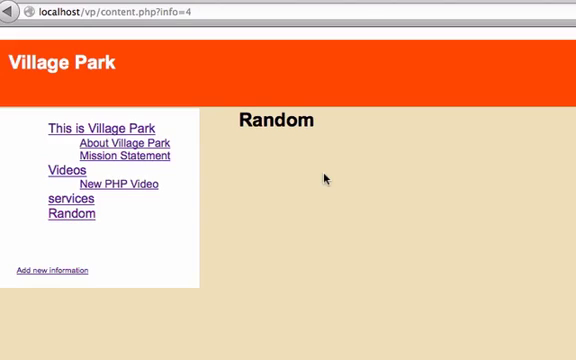
mouse_move(340, 262)
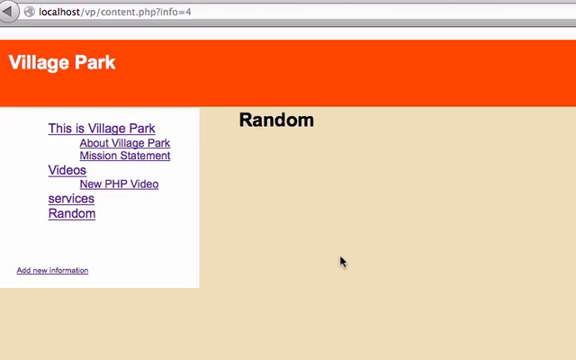
mouse_move(412, 308)
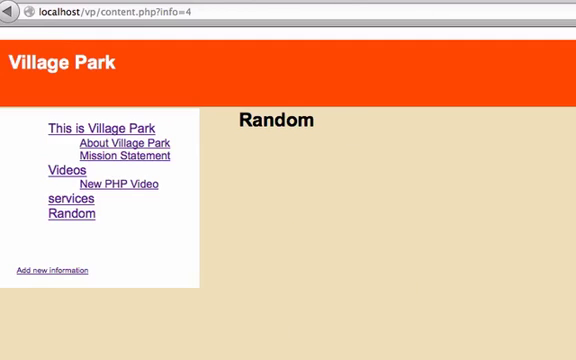
click(190, 12)
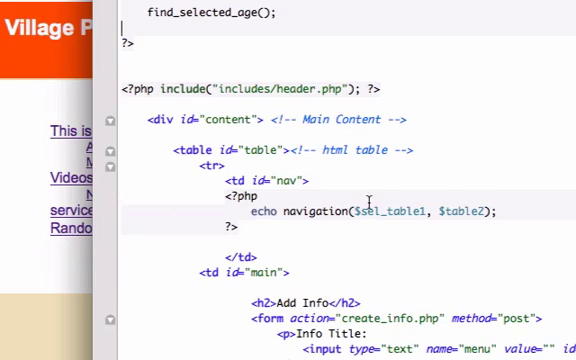
Step: Change the h2 to 'Edit Things' and the form action to edit_info.php
scroll(down, 3)
text(Edit)
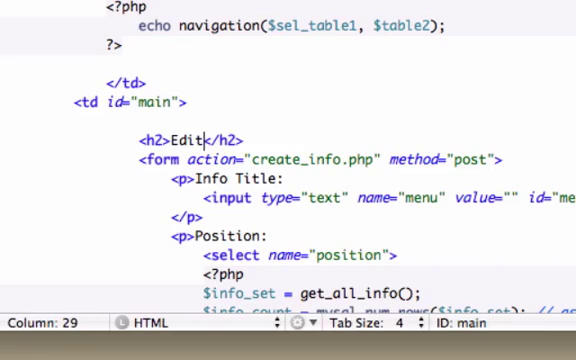
text(Things)
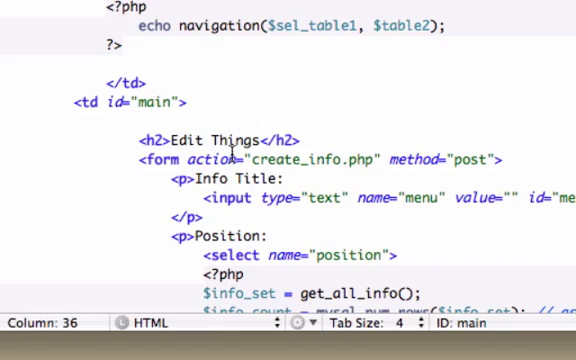
mouse_move(268, 160)
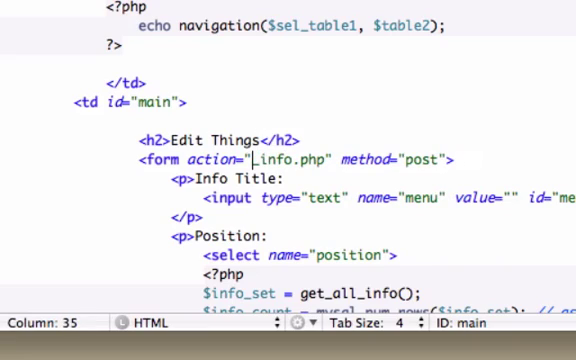
text(edit)
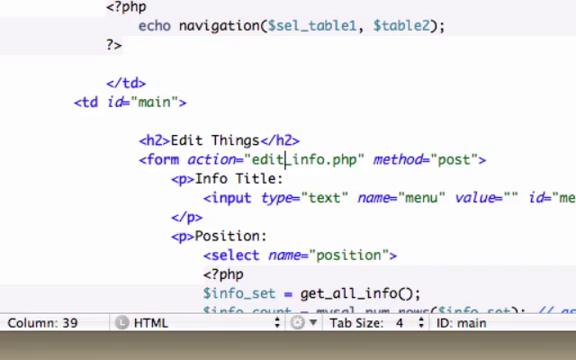
mouse_move(274, 108)
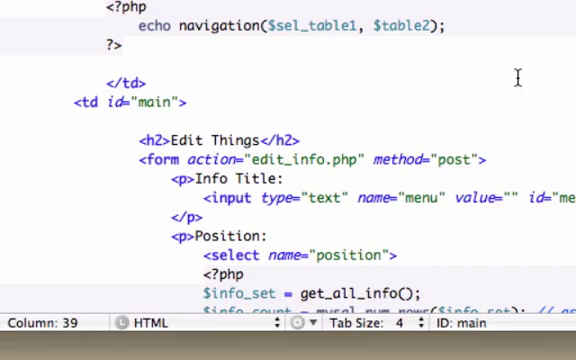
mouse_move(330, 172)
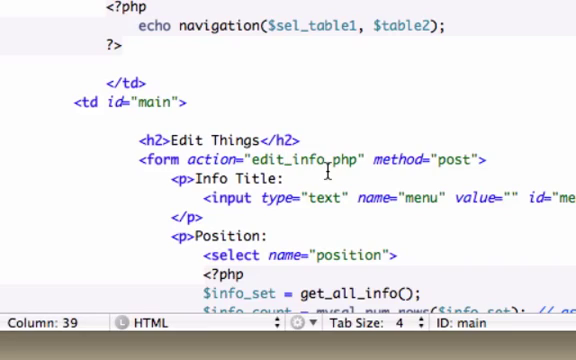
mouse_move(264, 140)
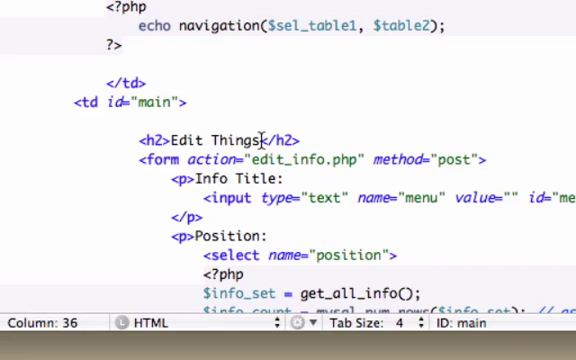
Step: Append ': <?php echo $sel_table1['menu']; ?>' to the Edit Things heading
text(: <?php?>)
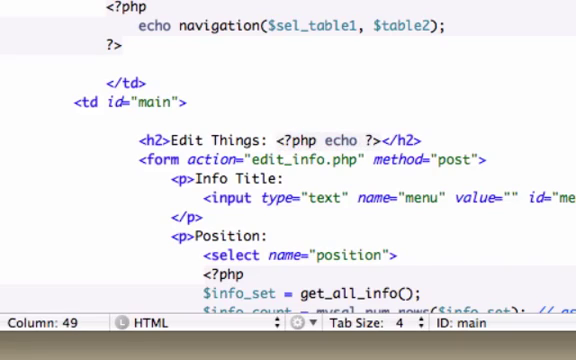
text($sel)
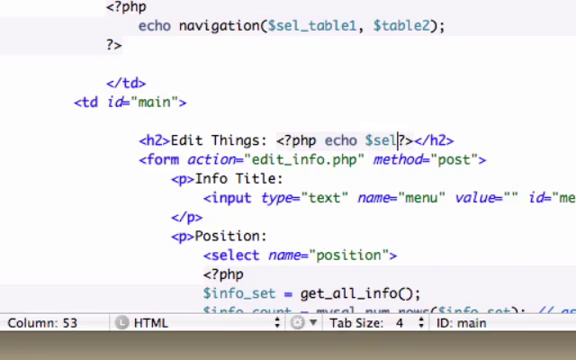
text(_abl)
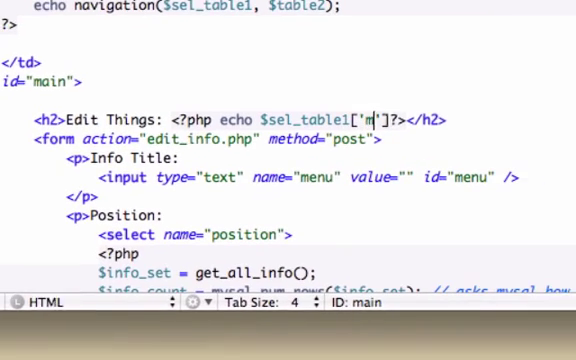
text(enu)
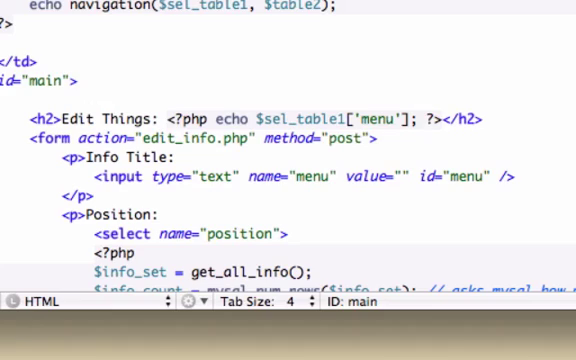
mouse_move(292, 58)
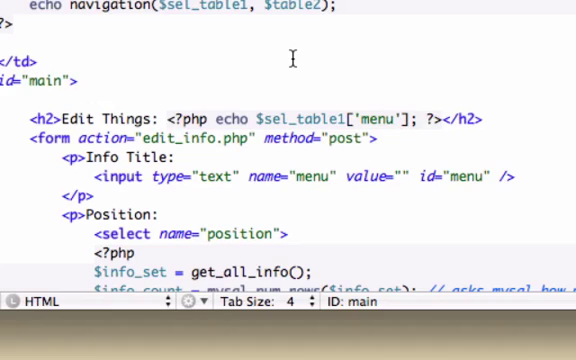
mouse_move(224, 156)
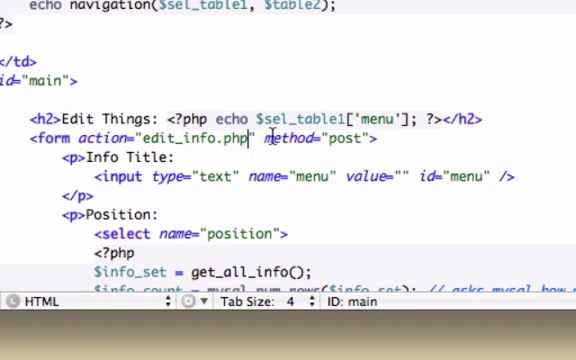
Step: Extend the form action to edit_info.php?subj=<?php echo urlencode ?>
text(?)
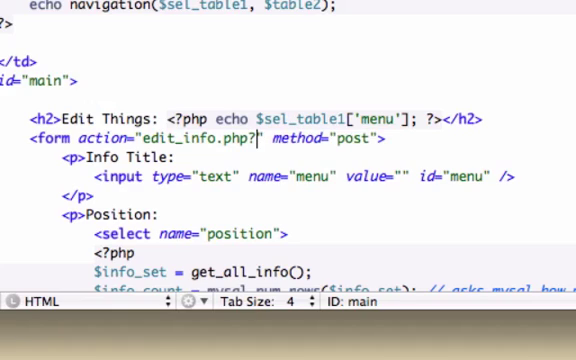
text(sub)
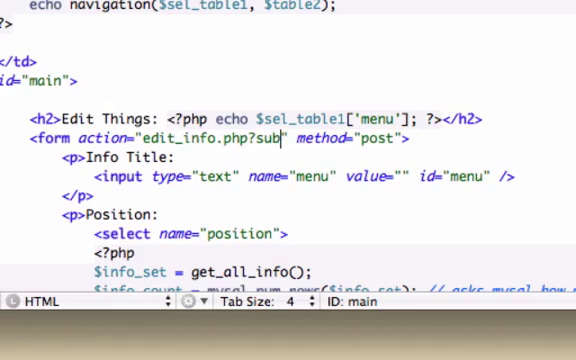
text(j)
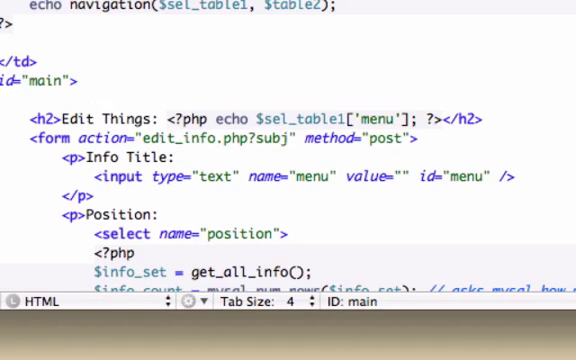
text(=)
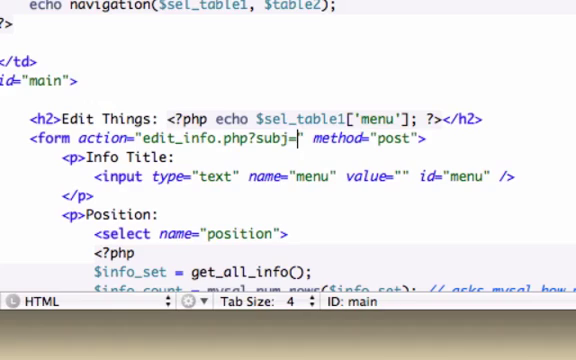
text(?php echo ?>)
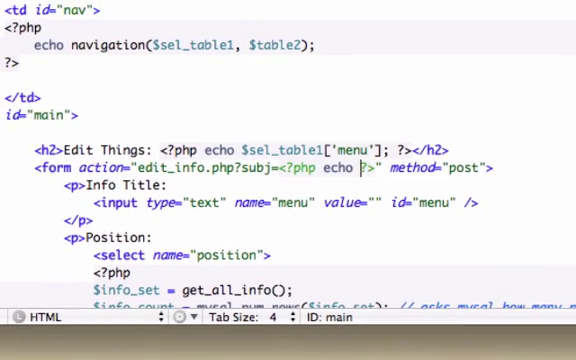
text(u)
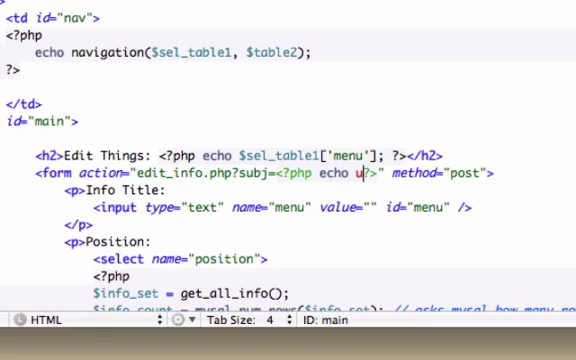
text(rlenco)
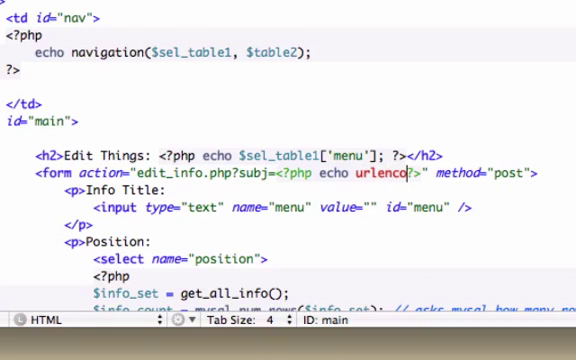
mouse_move(356, 132)
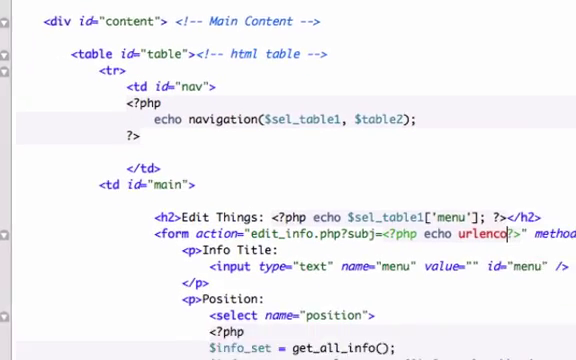
Step: Complete the echo as urlencode($sel_table1['id']); in the form action
scroll(down, 3)
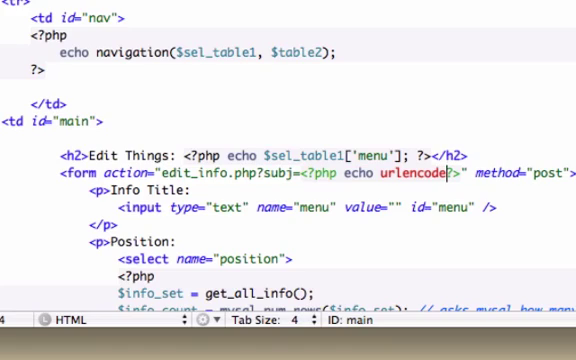
text(())
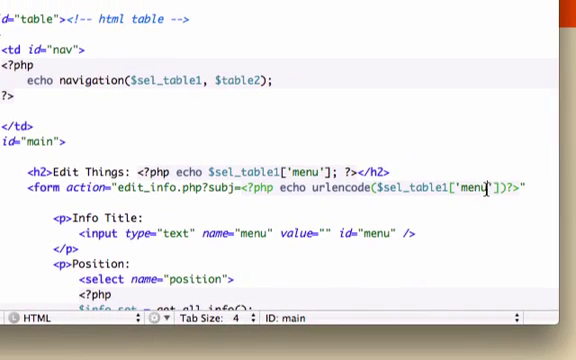
text(id)
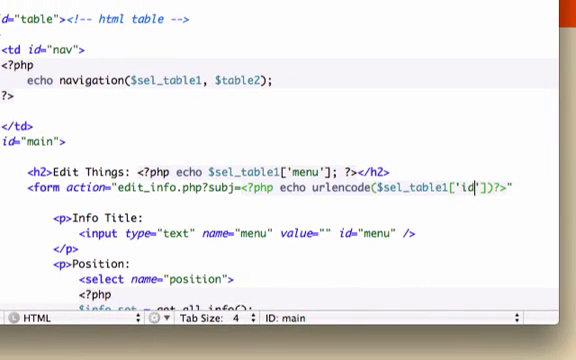
mouse_move(476, 30)
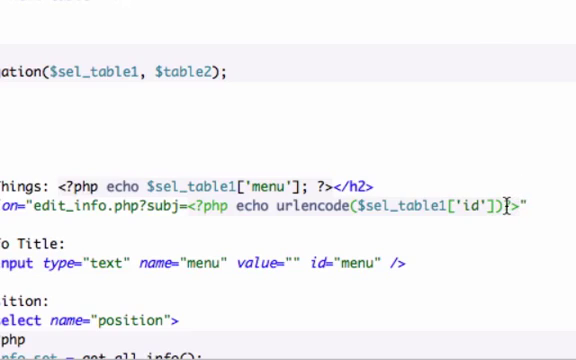
text(;)
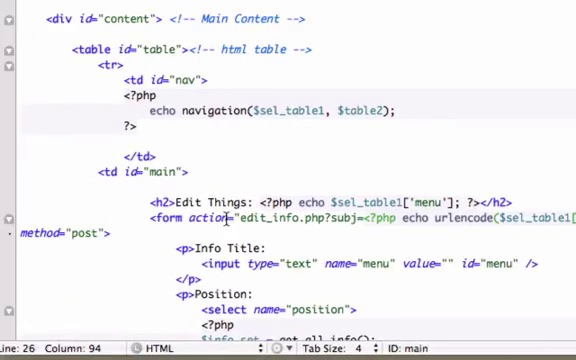
scroll(down, 3)
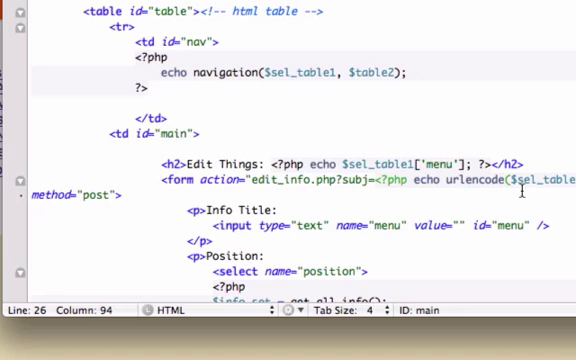
mouse_move(470, 128)
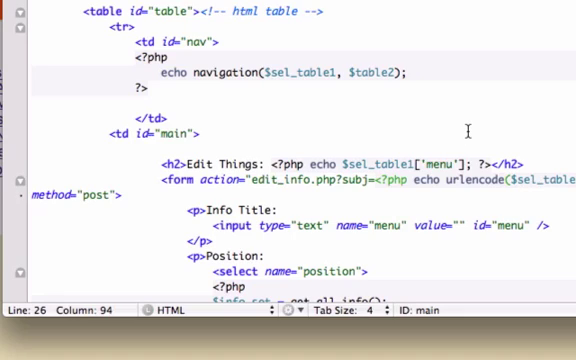